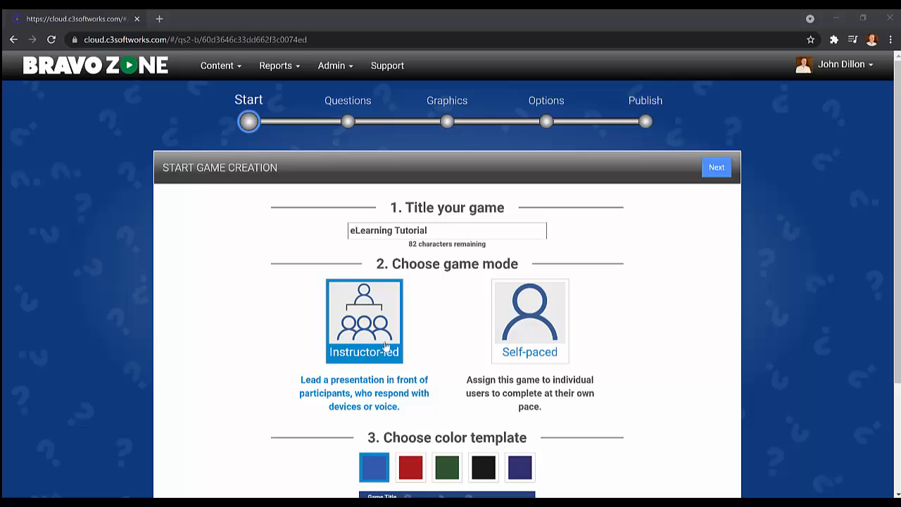
mouse_move(347, 330)
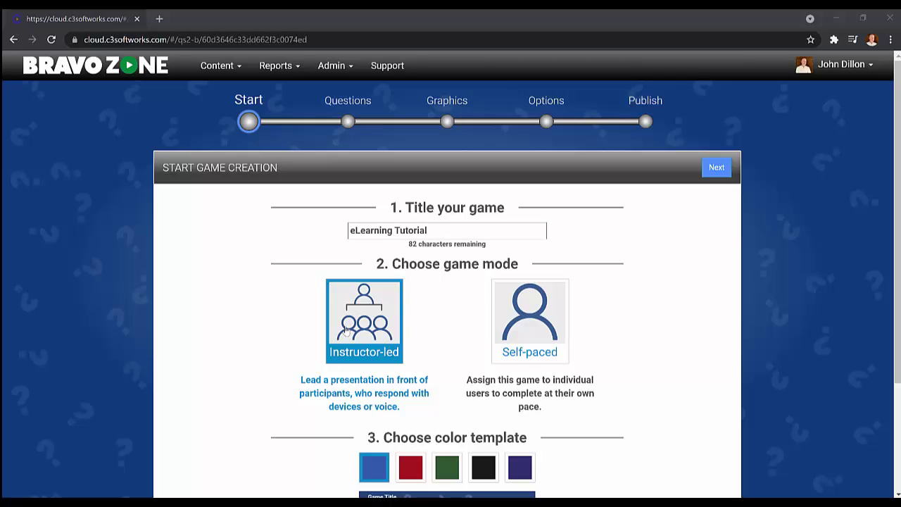
mouse_move(552, 317)
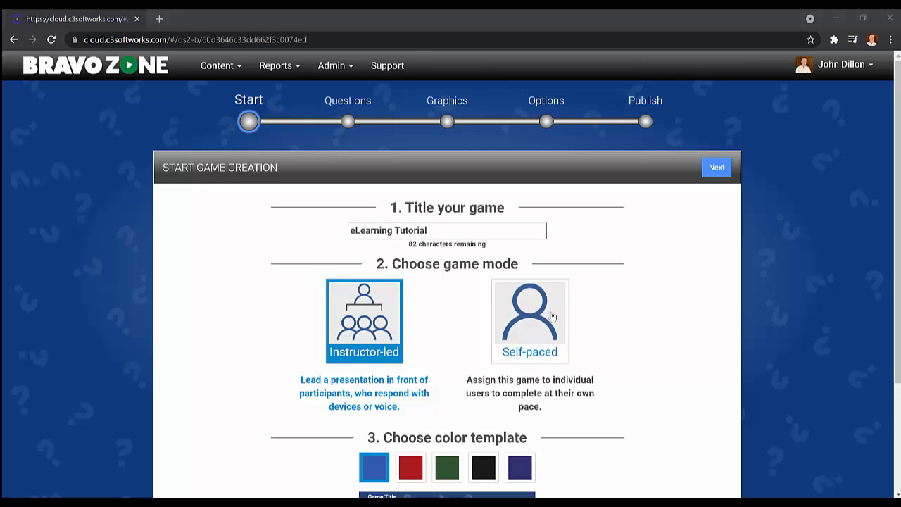
Choose Self-paced as the game mode for the eLearning Tutorial quiz.
click(530, 321)
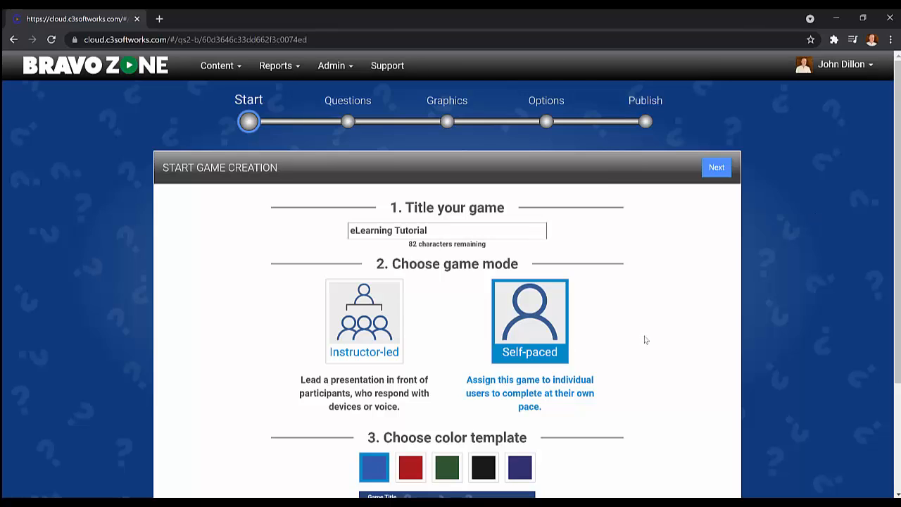
mouse_move(329, 181)
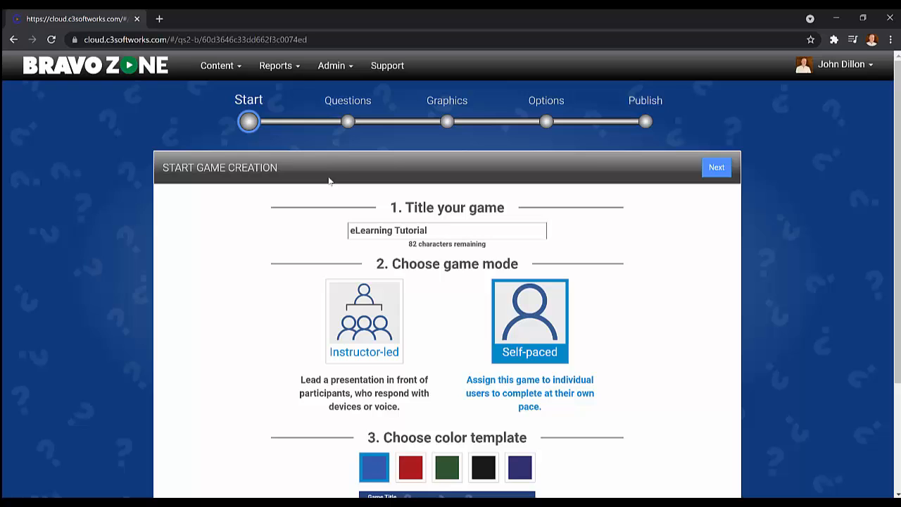
Advance past the questions board to the Options step with its 70% pass mark.
click(716, 167)
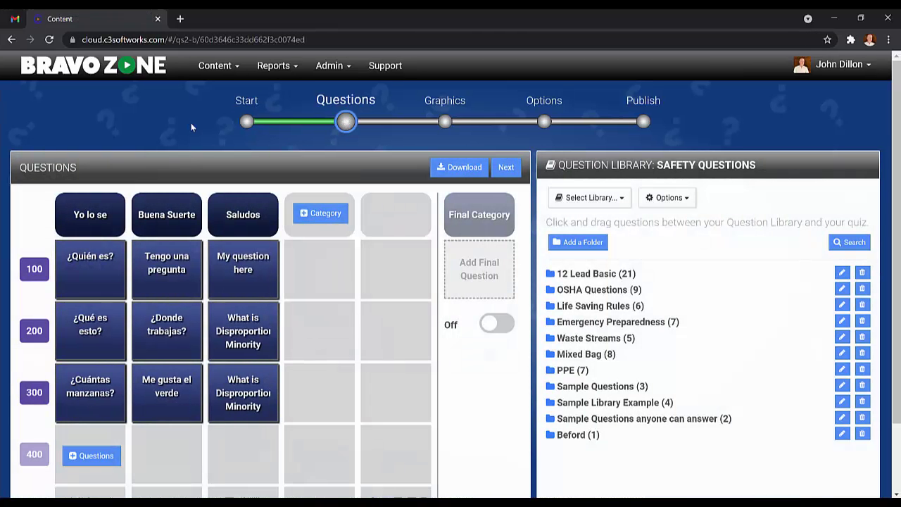
mouse_move(543, 122)
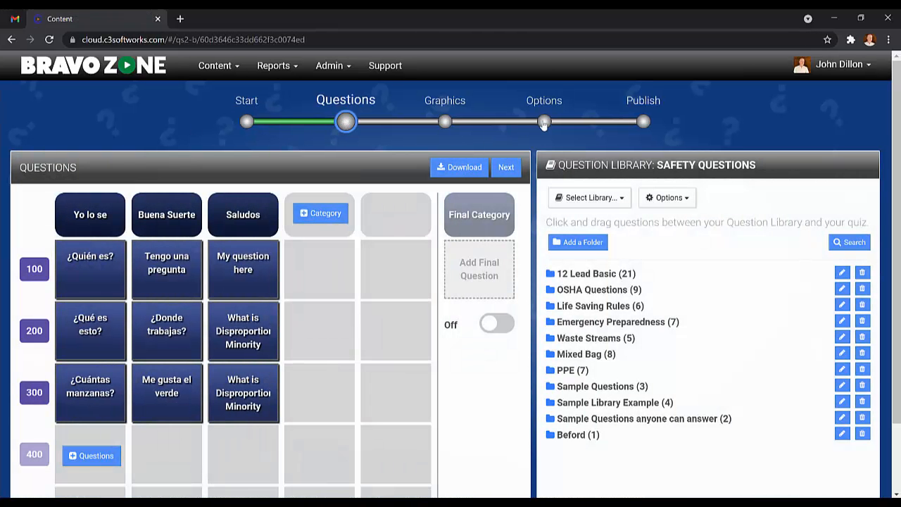
click(544, 121)
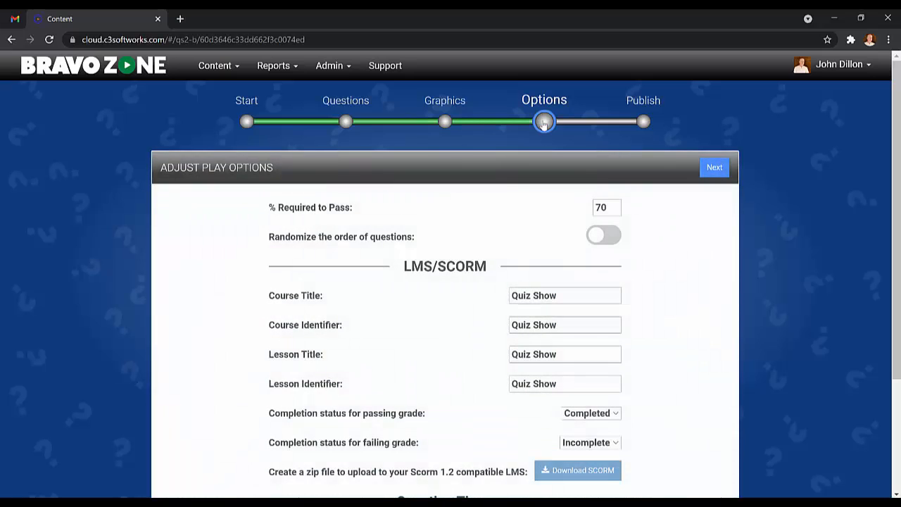
mouse_move(444, 283)
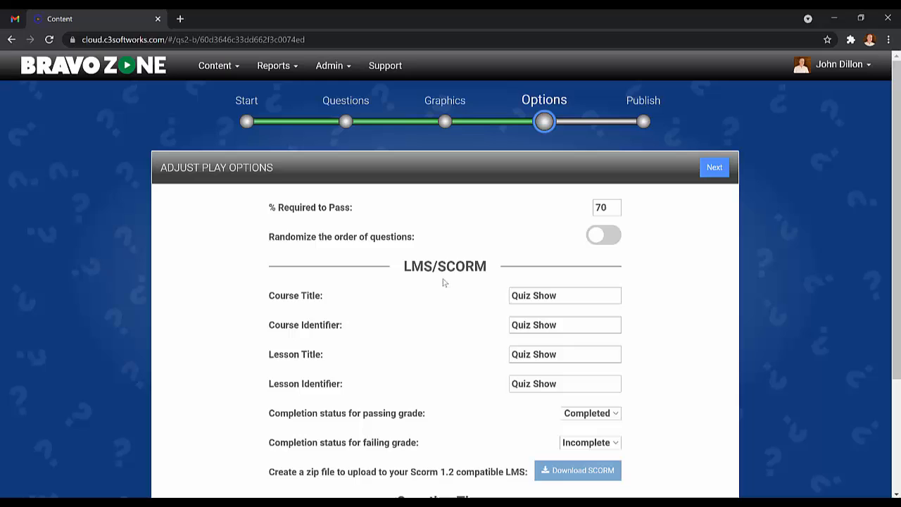
mouse_move(318, 228)
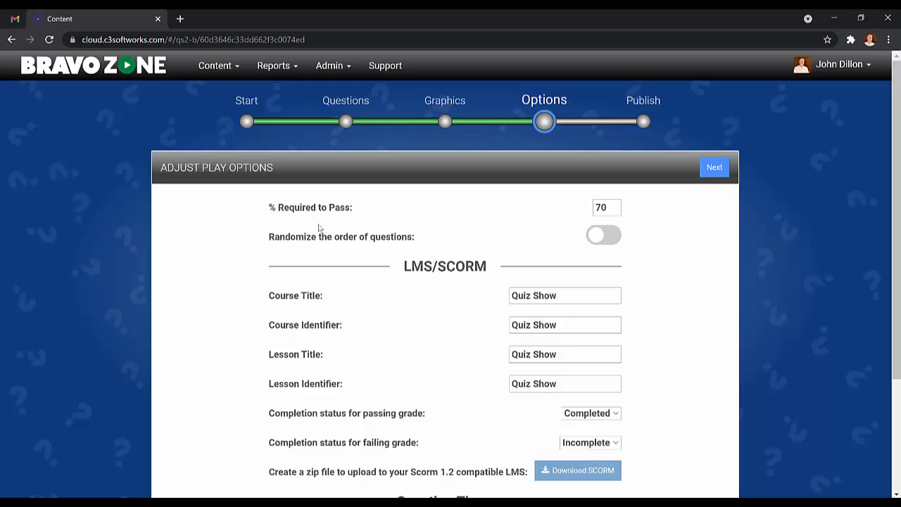
mouse_move(322, 223)
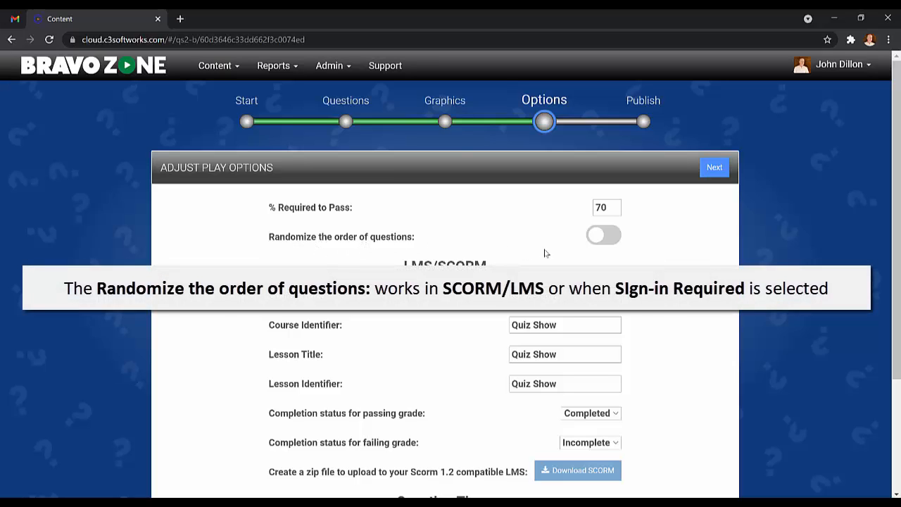
mouse_move(248, 253)
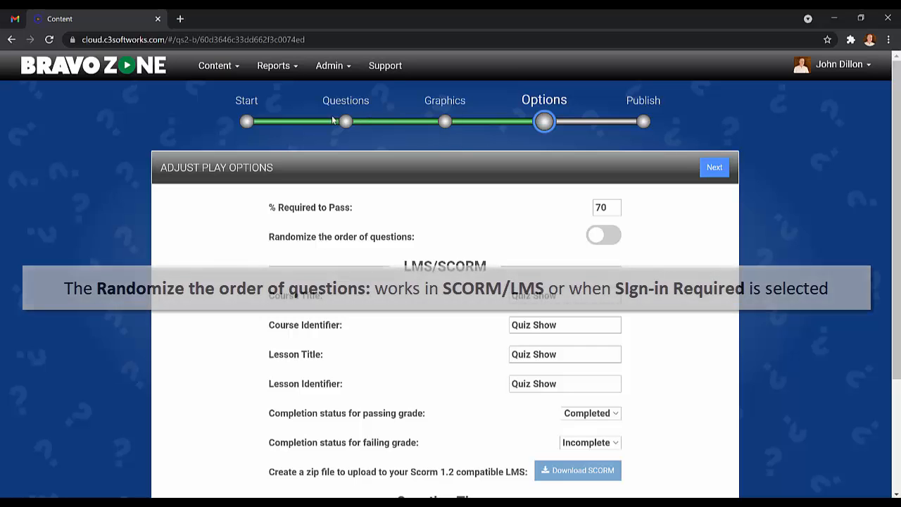
Revisit the questions board, then move to the Publish stage.
click(346, 122)
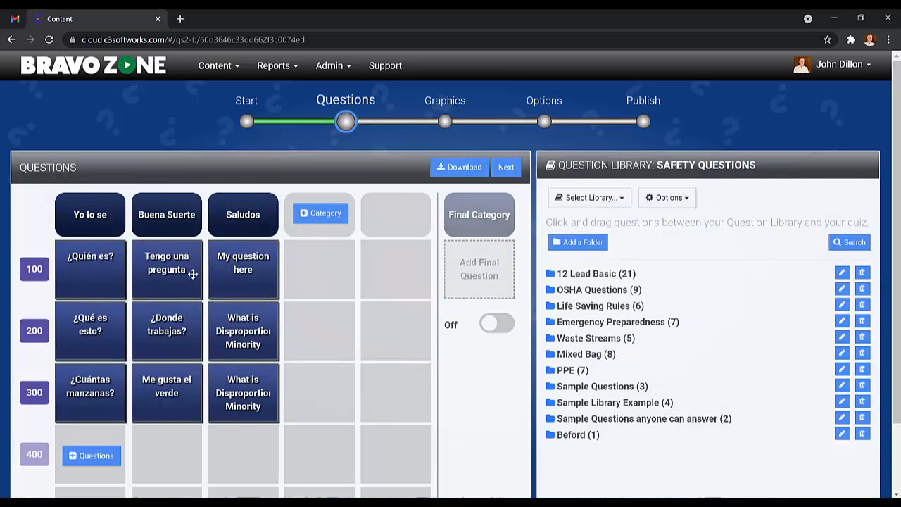
mouse_move(281, 272)
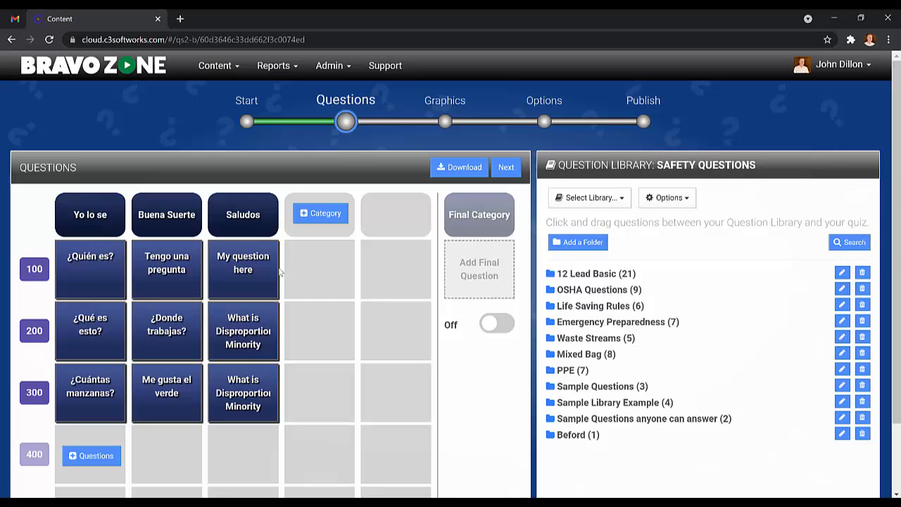
mouse_move(243, 269)
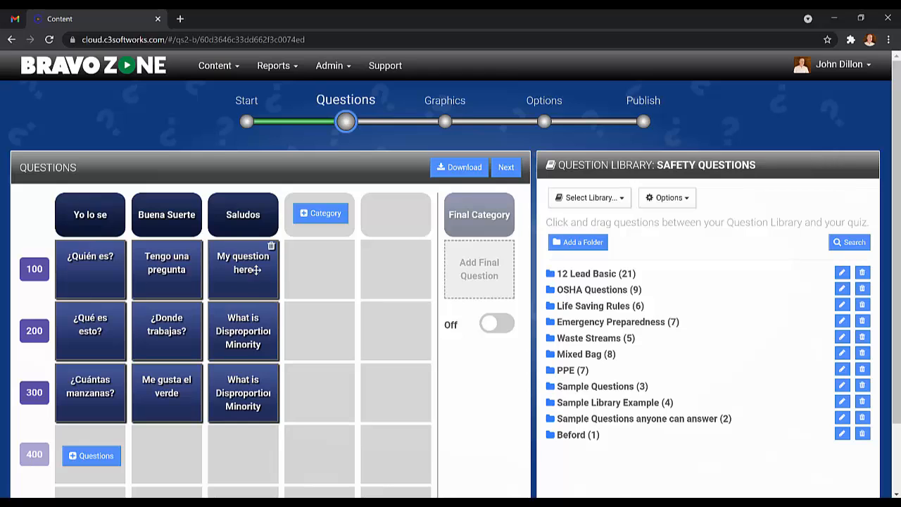
mouse_move(664, 137)
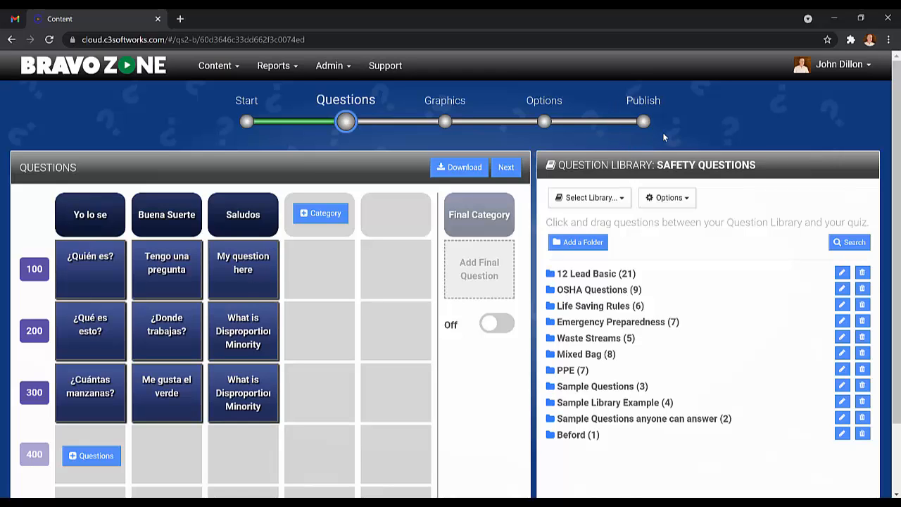
click(644, 121)
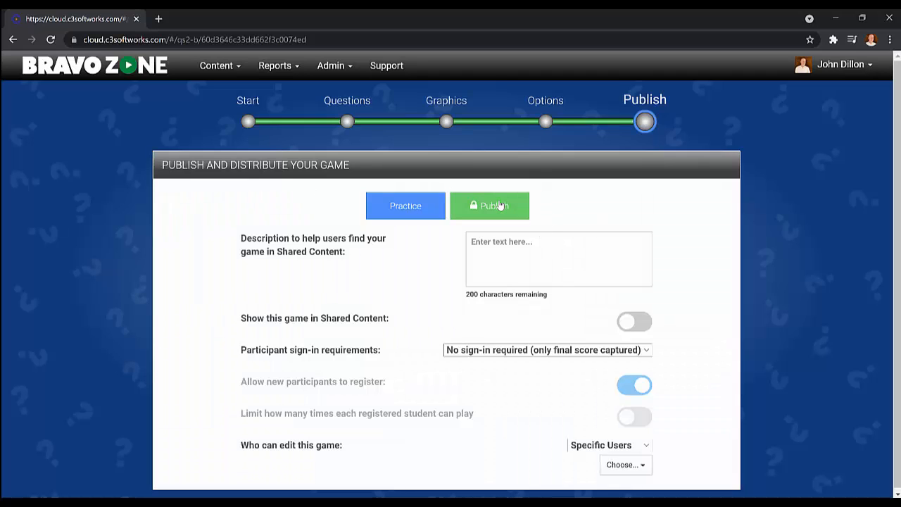
Publish the quiz and dismiss the 'Your quiz is ready to play' confirmation.
click(489, 206)
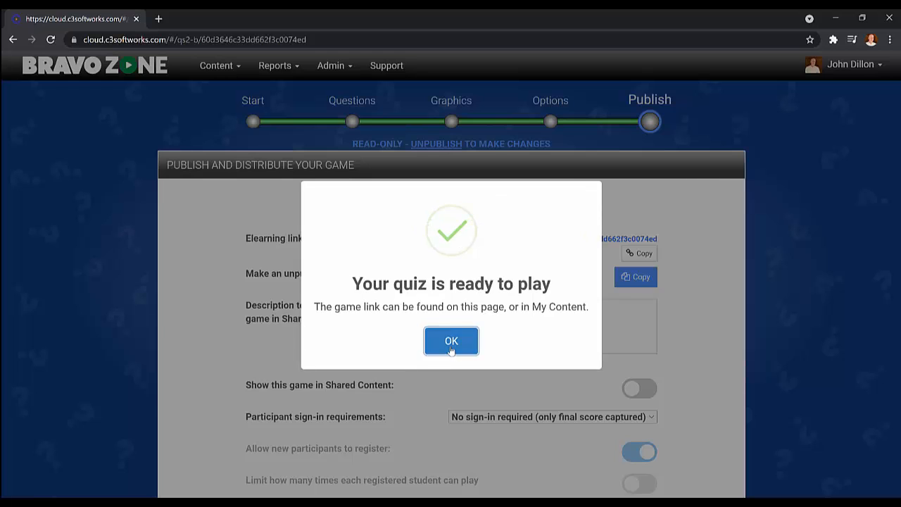
click(451, 341)
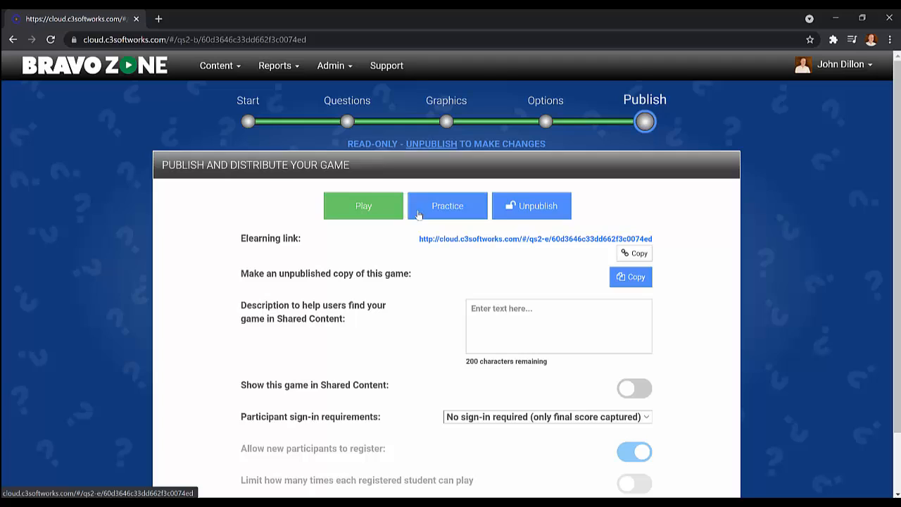
mouse_move(644, 203)
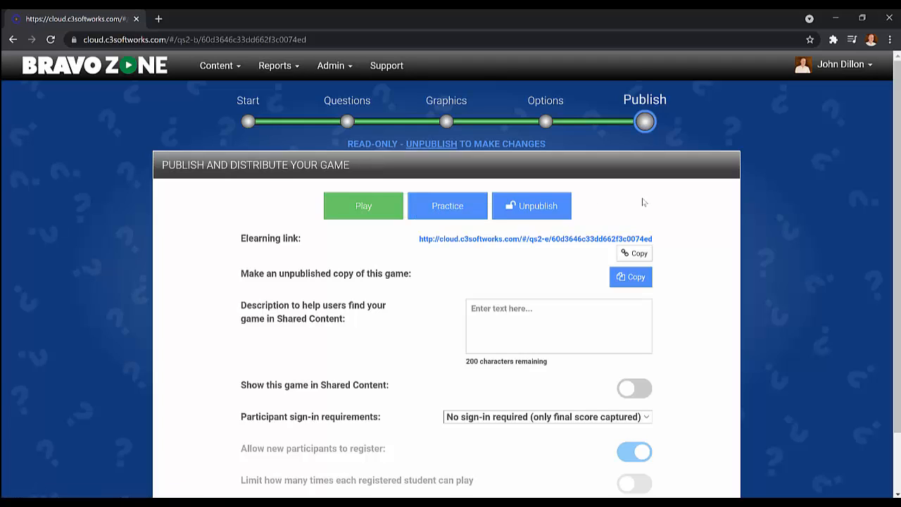
mouse_move(634, 253)
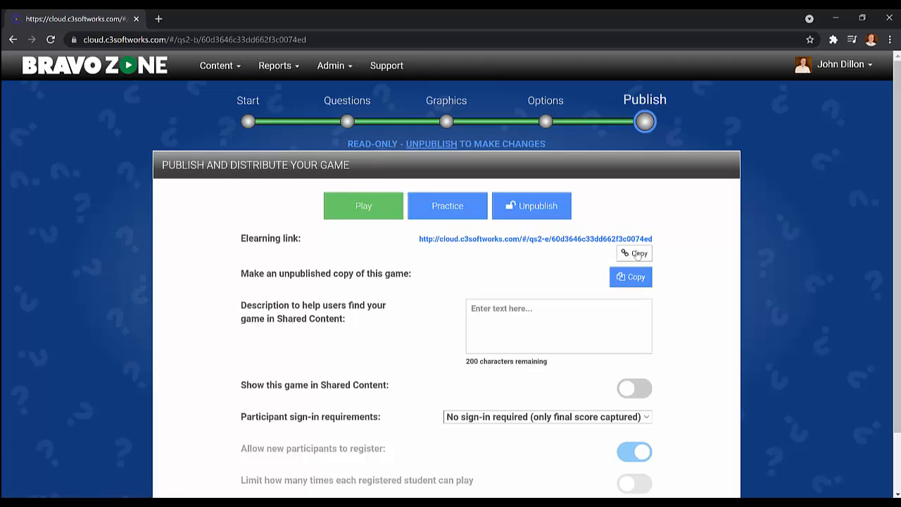
mouse_move(634, 253)
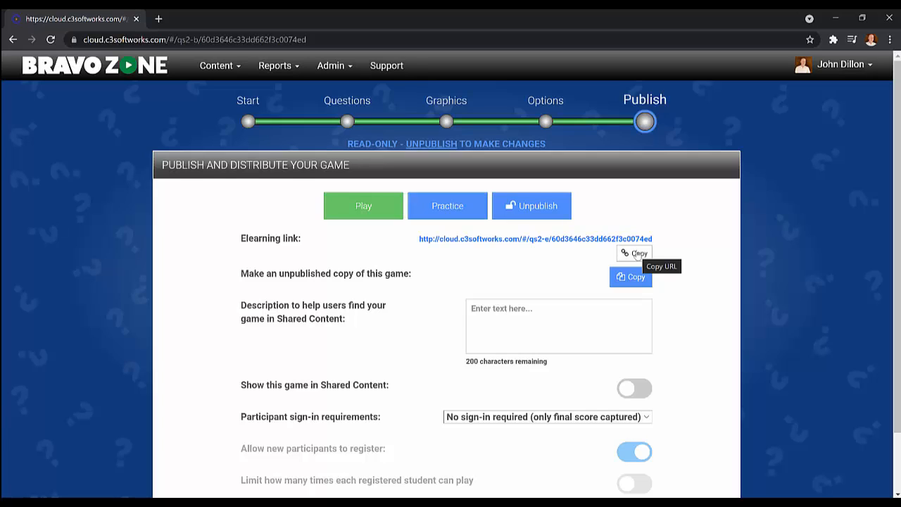
mouse_move(533, 224)
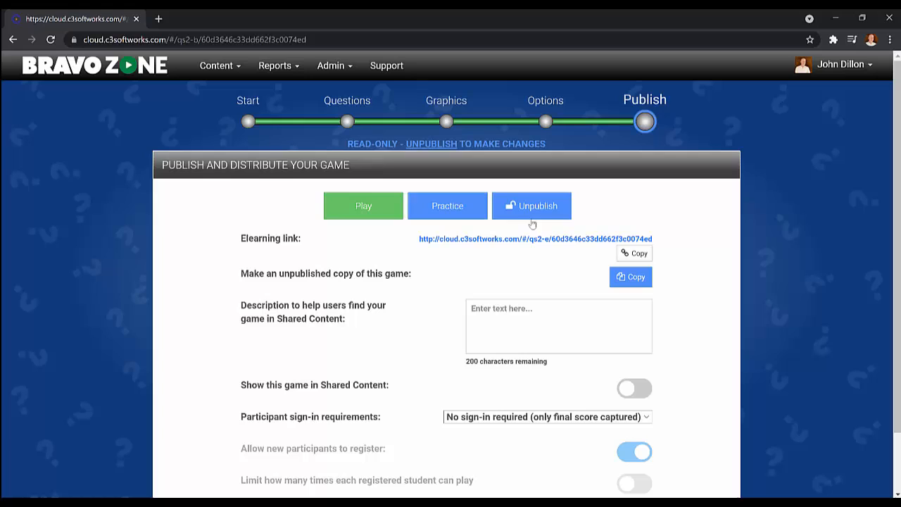
mouse_move(489, 240)
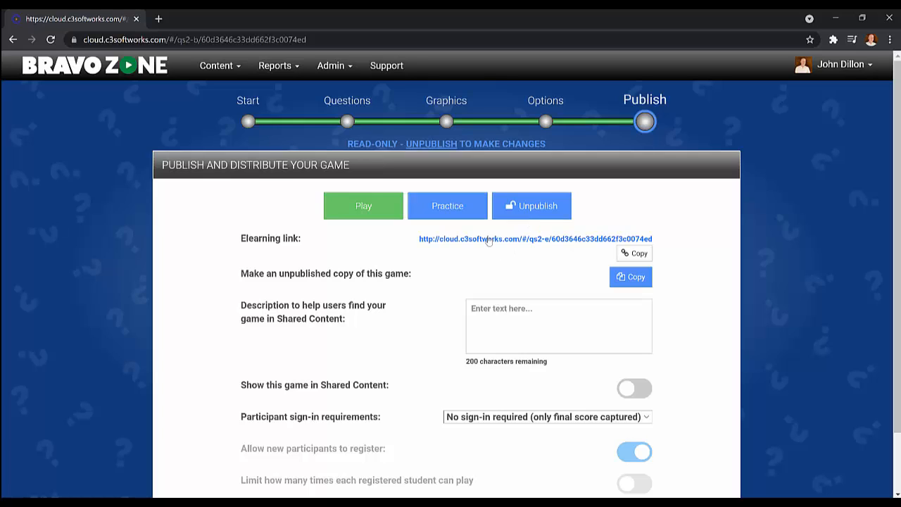
mouse_move(249, 434)
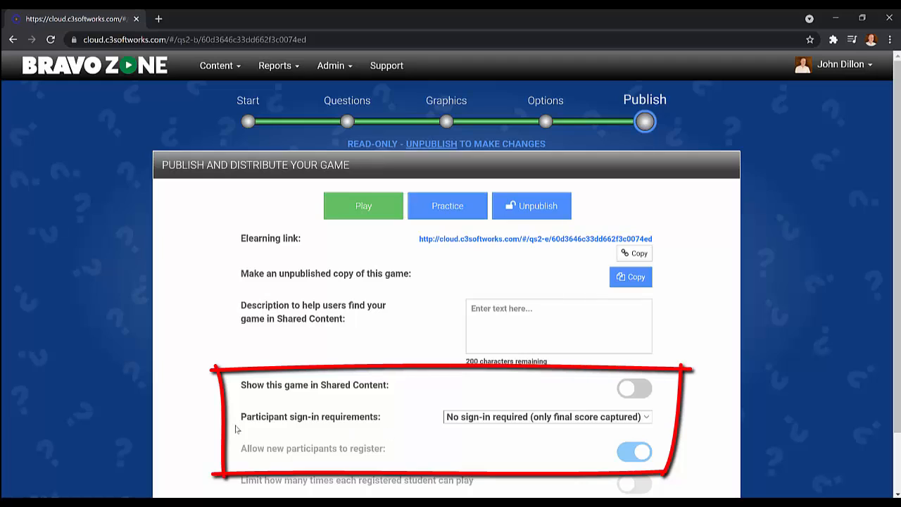
mouse_move(331, 426)
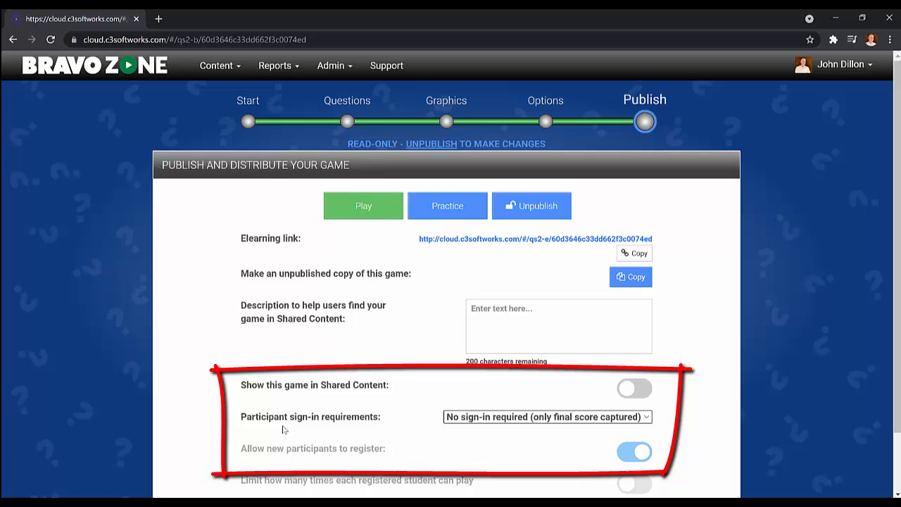
mouse_move(491, 428)
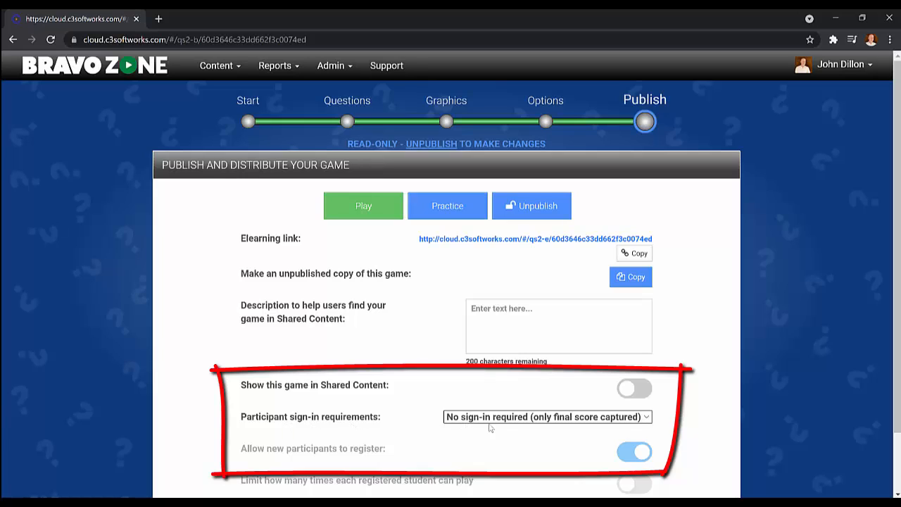
mouse_move(521, 428)
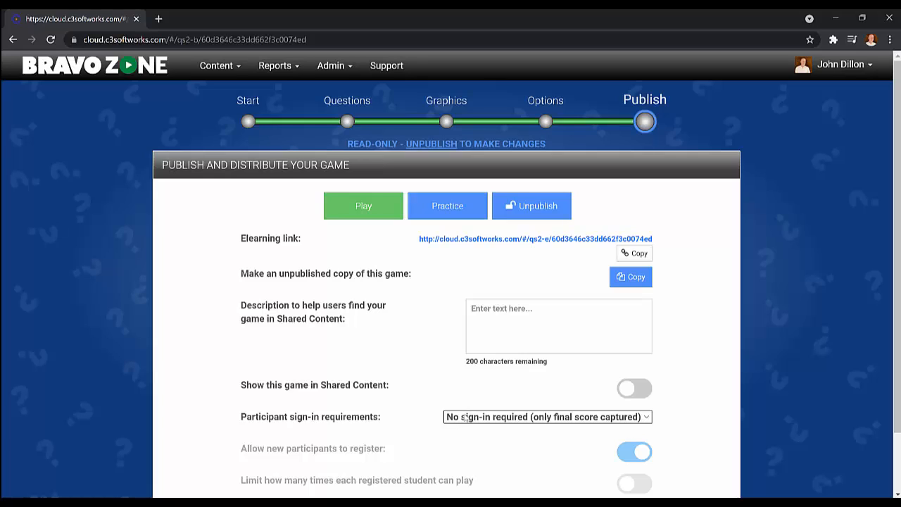
Set participant sign-in to 'Sign-in required (detailed results captured)'.
click(547, 416)
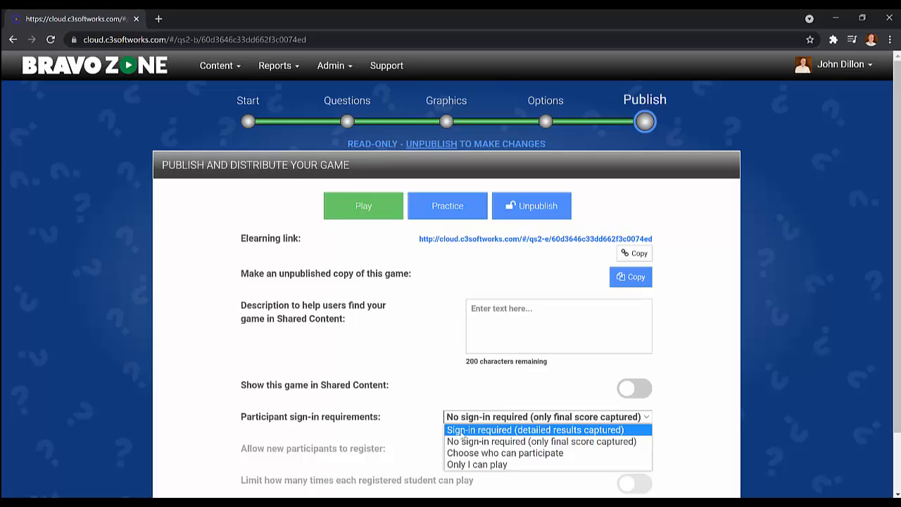
click(534, 430)
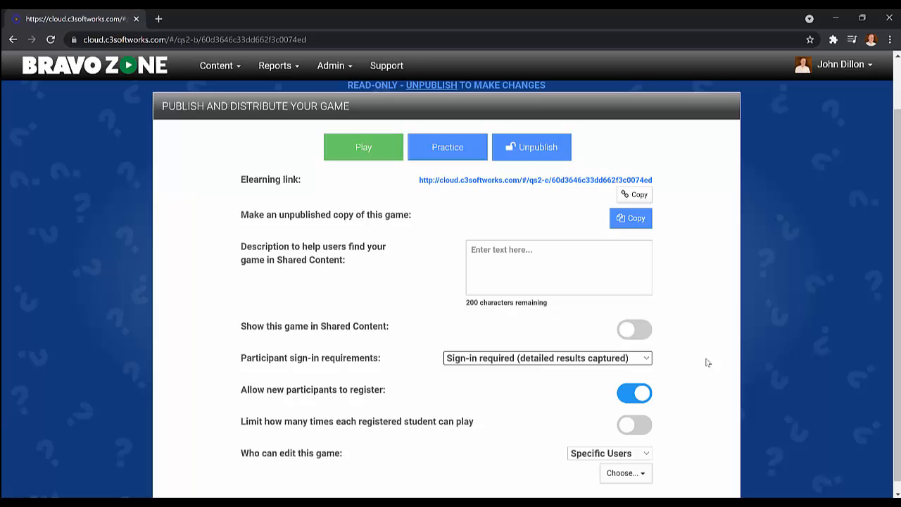
mouse_move(671, 389)
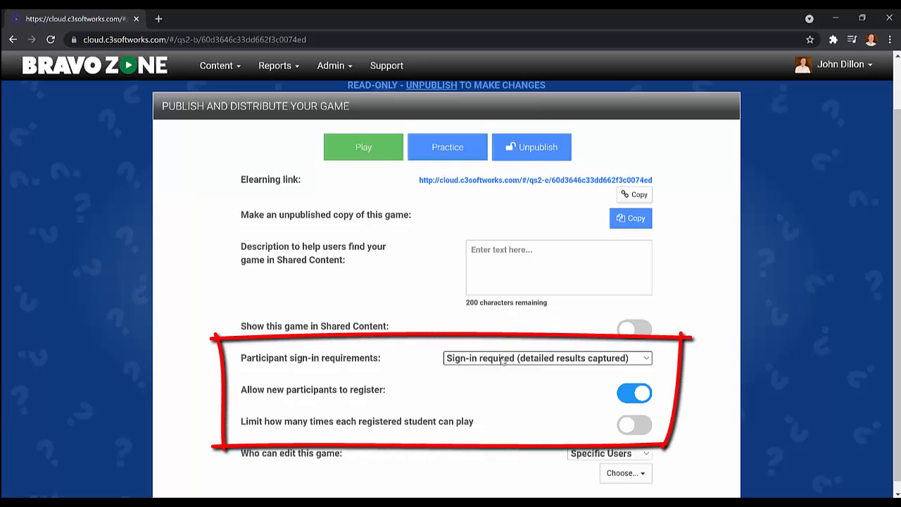
mouse_move(321, 439)
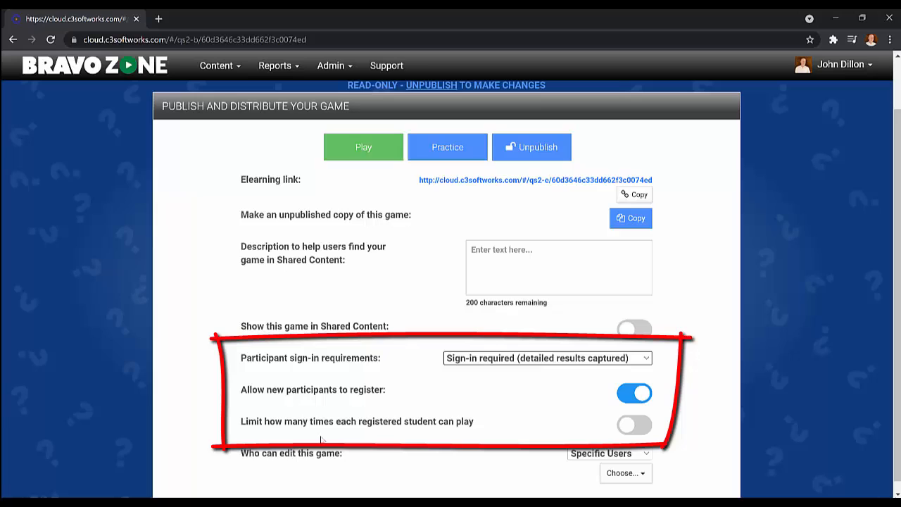
mouse_move(498, 424)
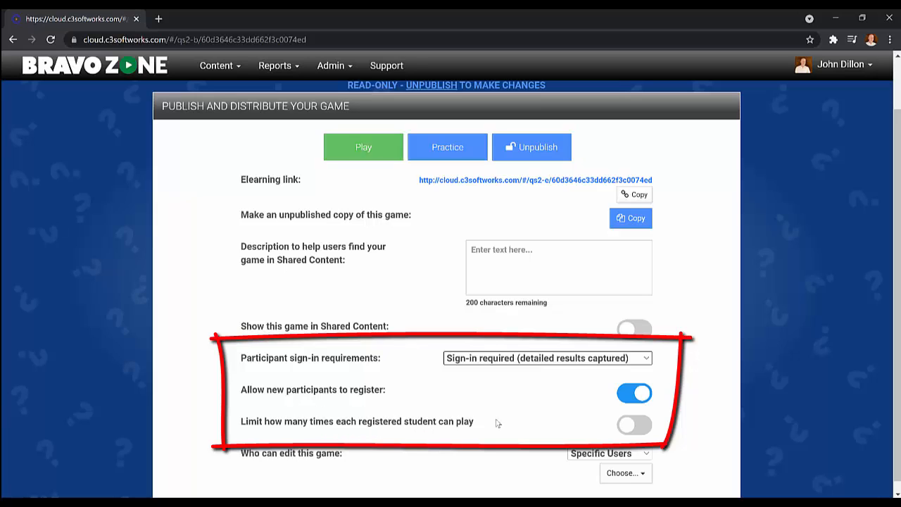
mouse_move(634, 426)
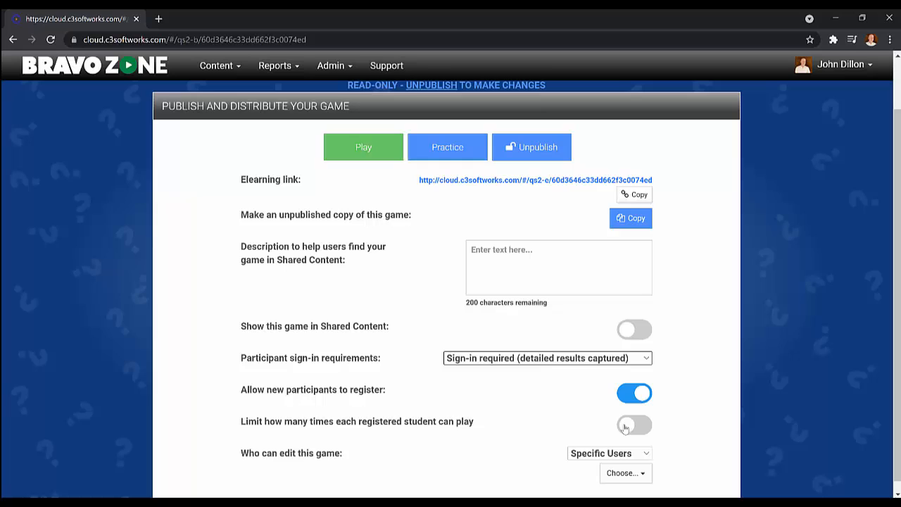
Toggle the per-student play limit on, then off, and reopen the sign-in choices.
click(634, 425)
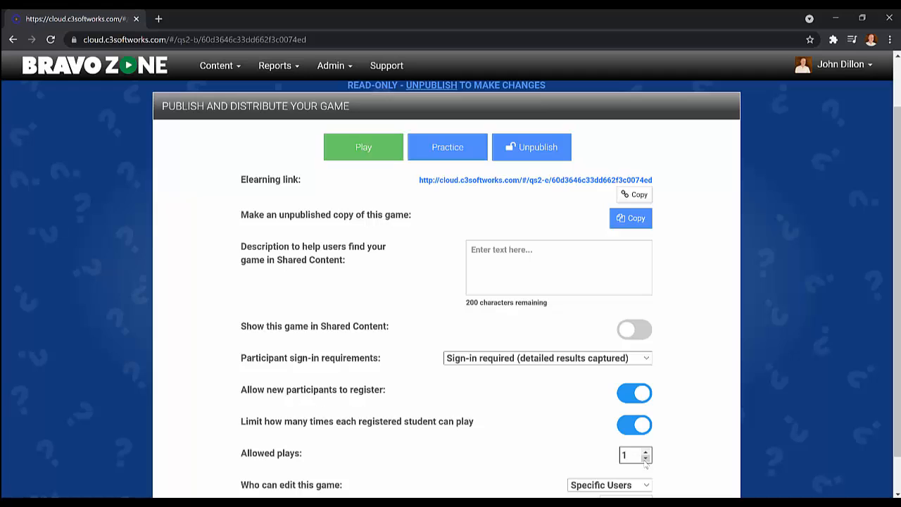
click(634, 425)
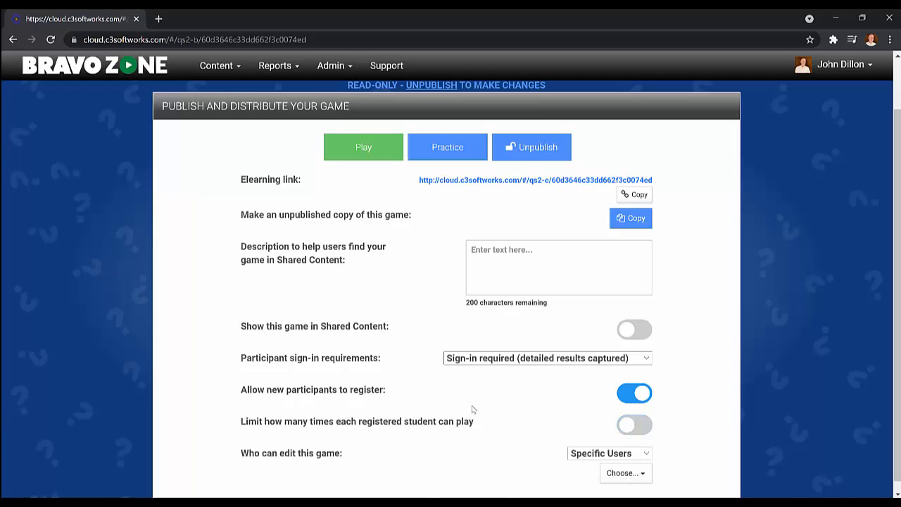
click(546, 358)
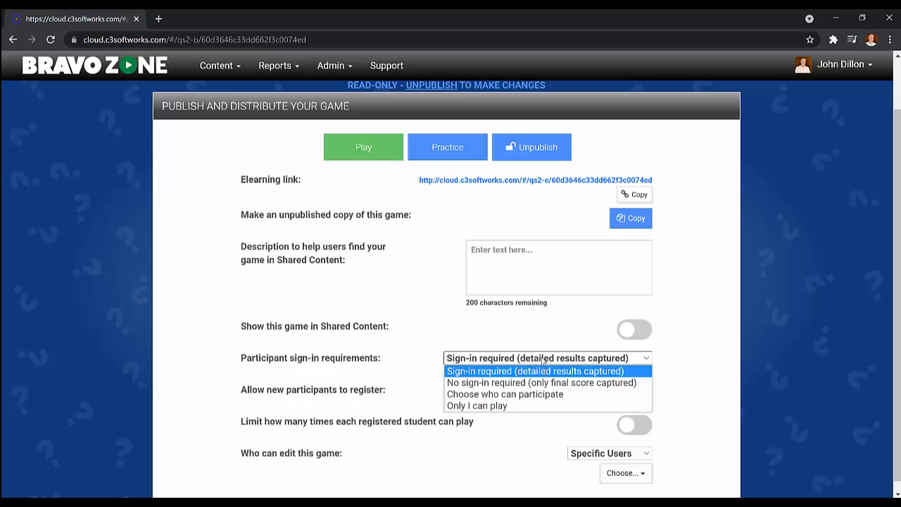
Browse the 'Choose who can participate' list, then choose 'No sign-in required (only final score captured)'.
click(505, 394)
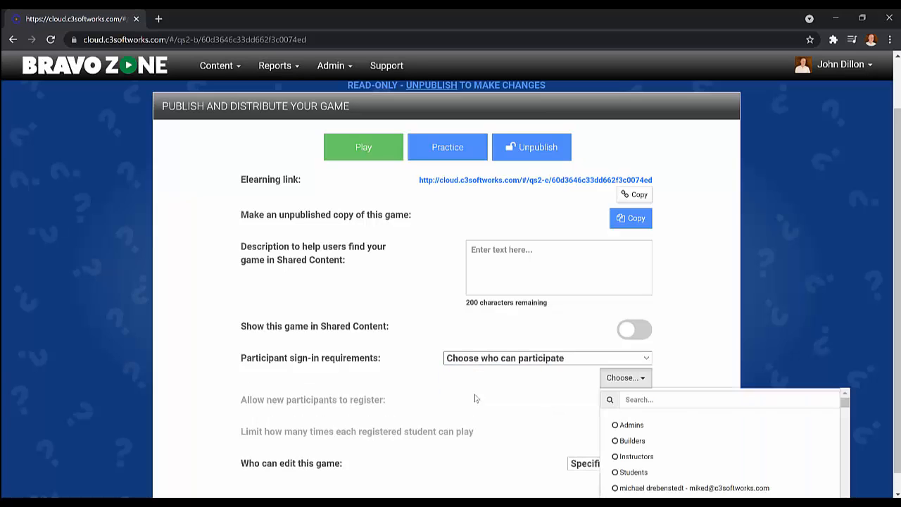
scroll(down, 3)
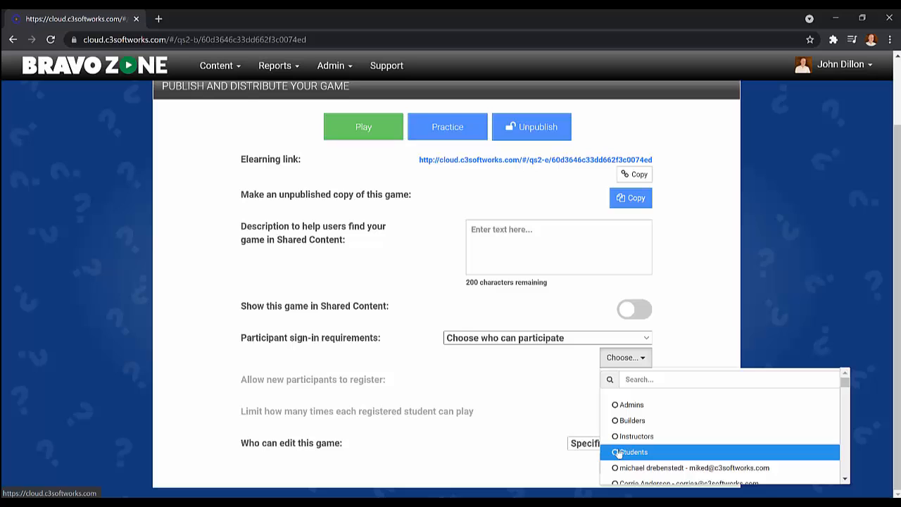
mouse_move(636, 435)
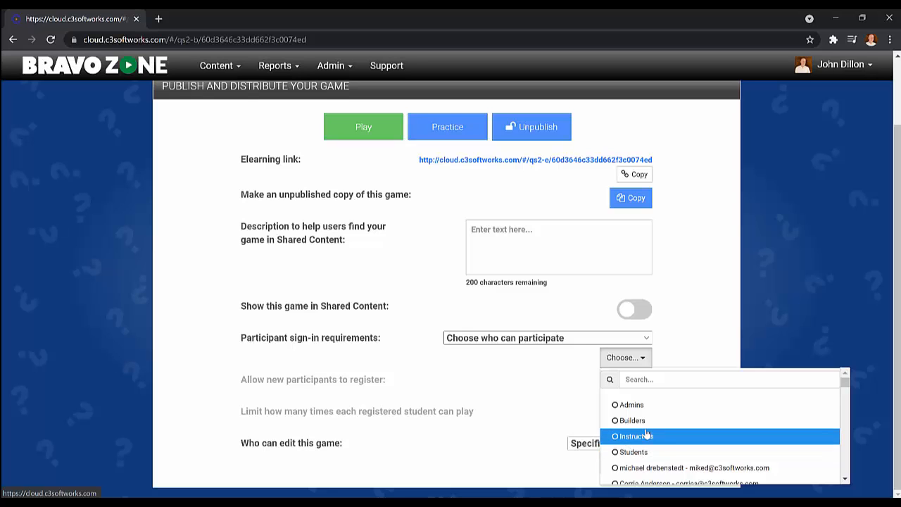
scroll(down, 3)
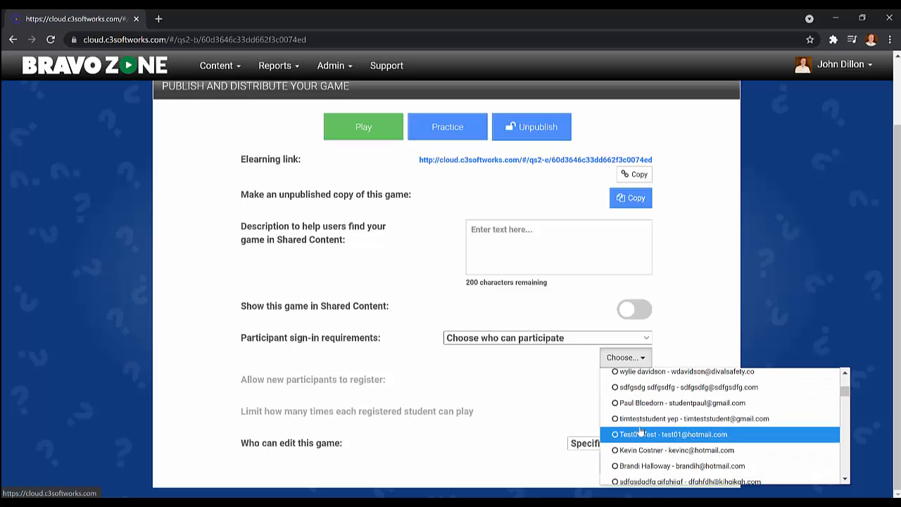
mouse_move(695, 319)
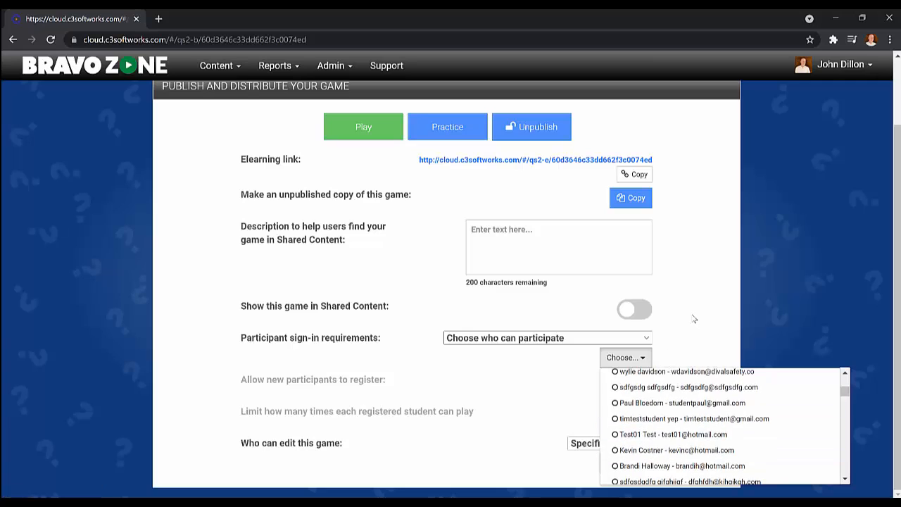
click(547, 337)
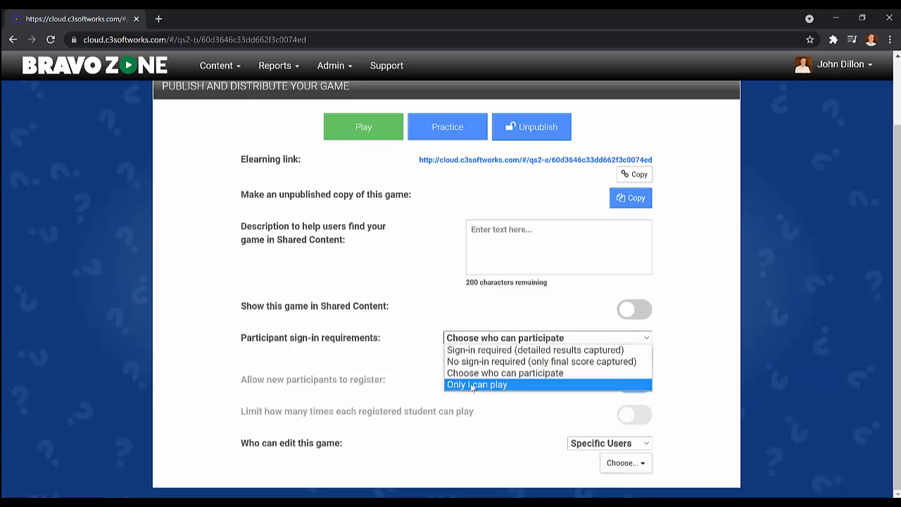
mouse_move(505, 374)
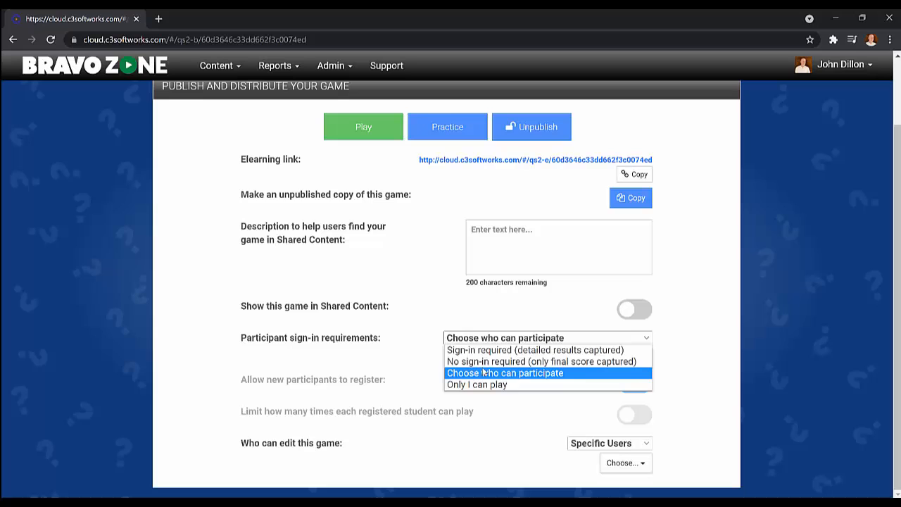
mouse_move(541, 361)
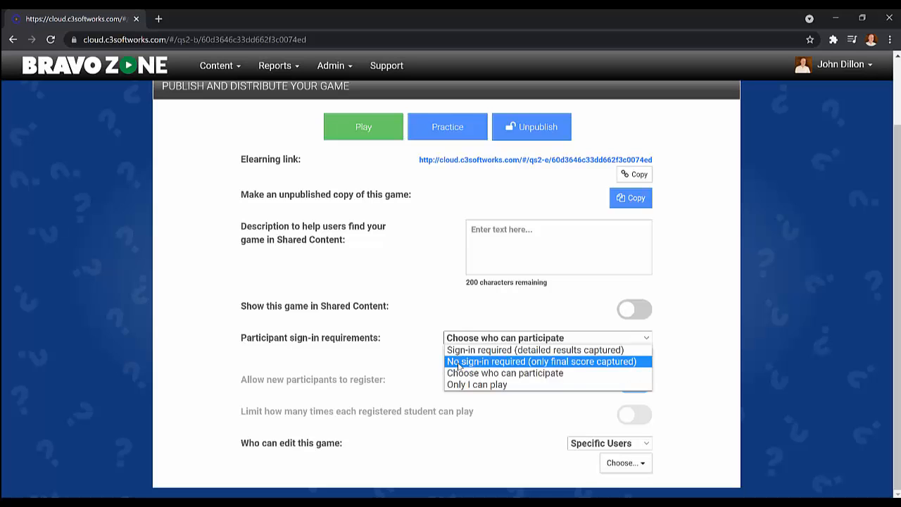
click(540, 361)
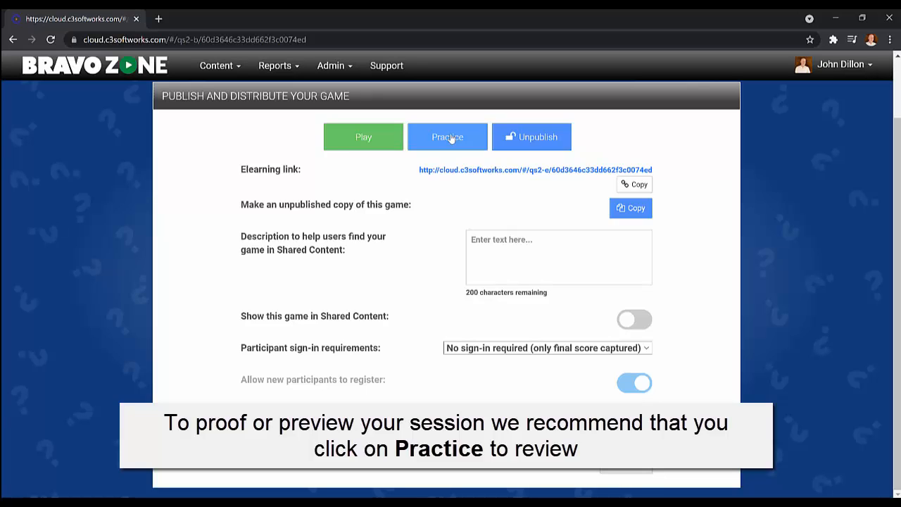
mouse_move(435, 153)
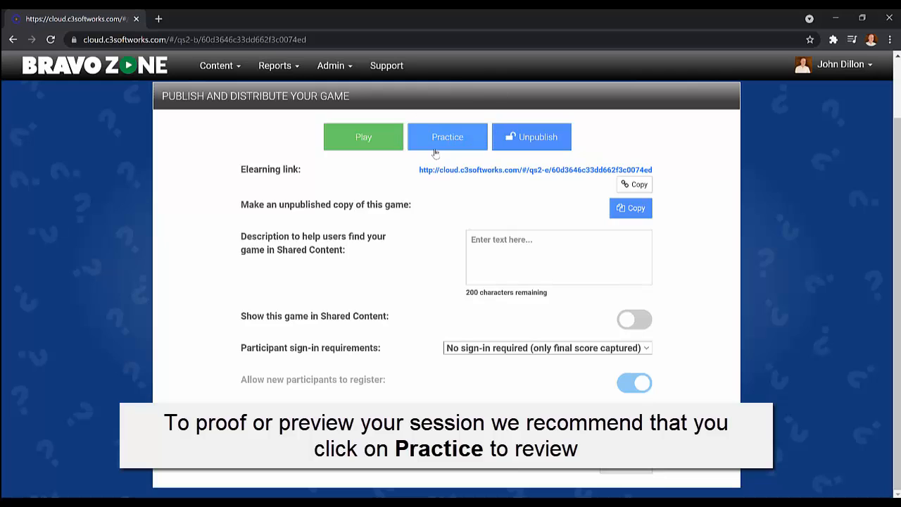
mouse_move(455, 103)
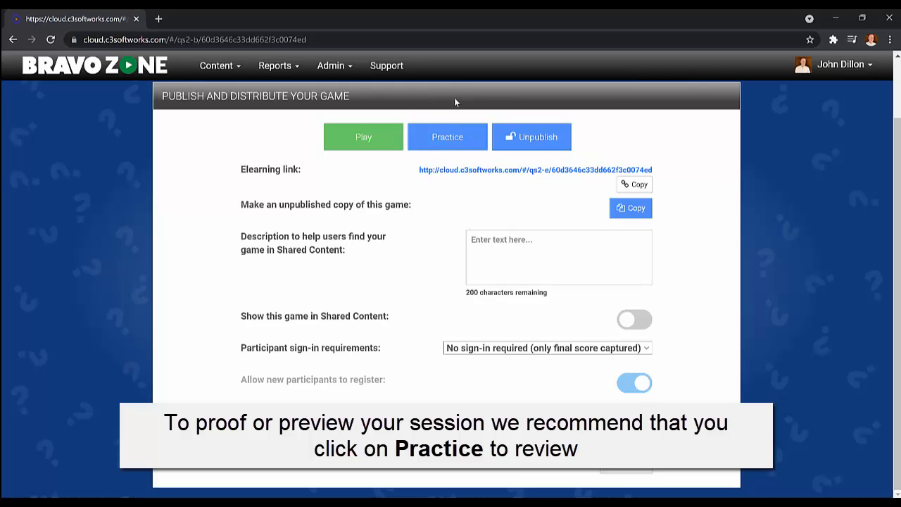
click(447, 136)
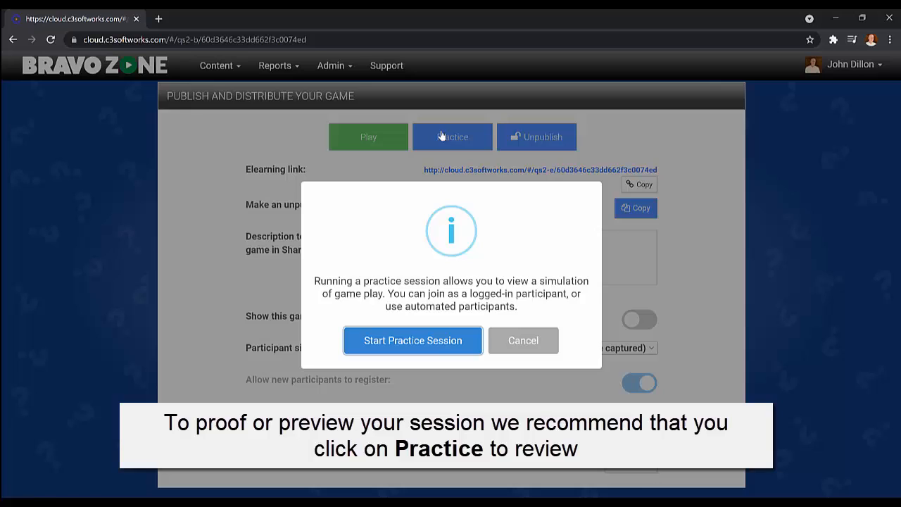
Practice as the logged-in host, answering 'Who is it?' correctly for 100 points.
click(412, 340)
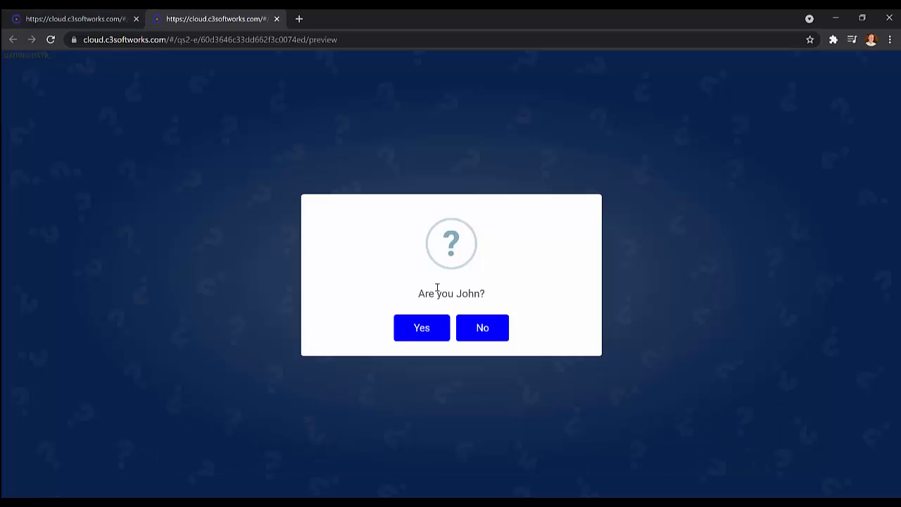
click(421, 328)
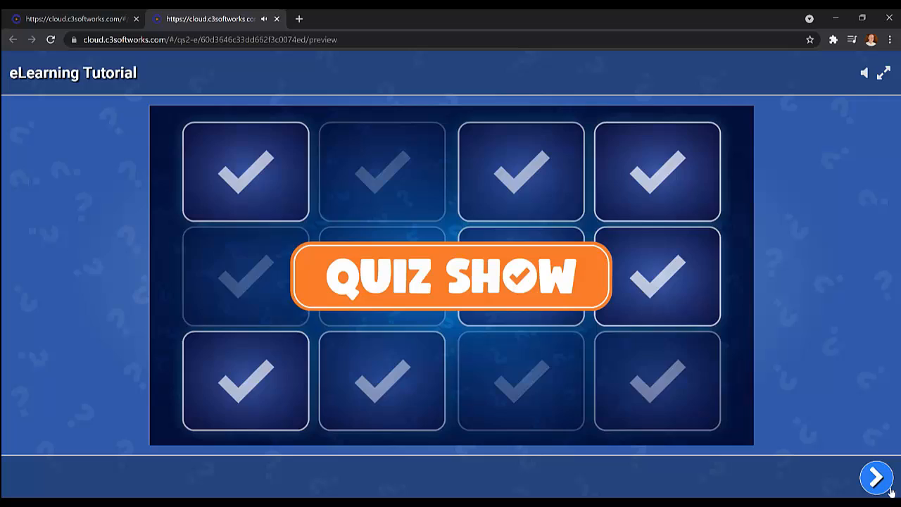
click(875, 478)
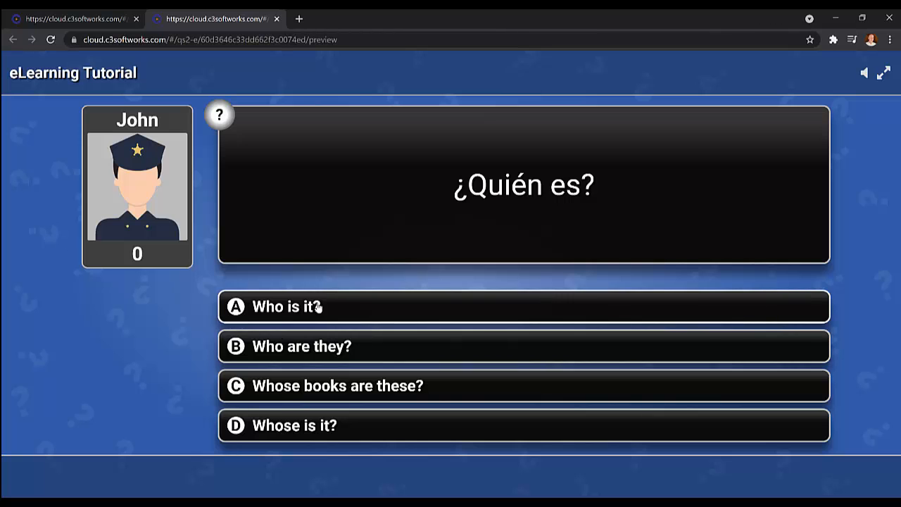
click(317, 306)
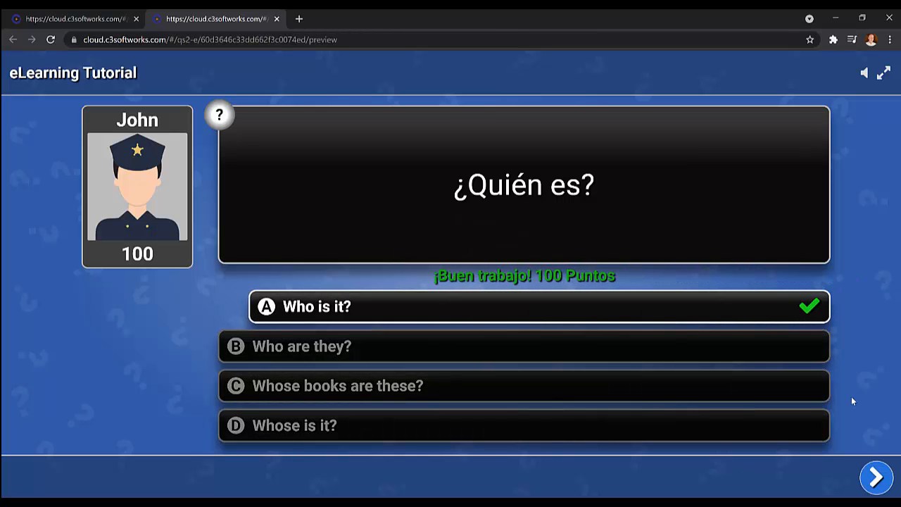
click(875, 477)
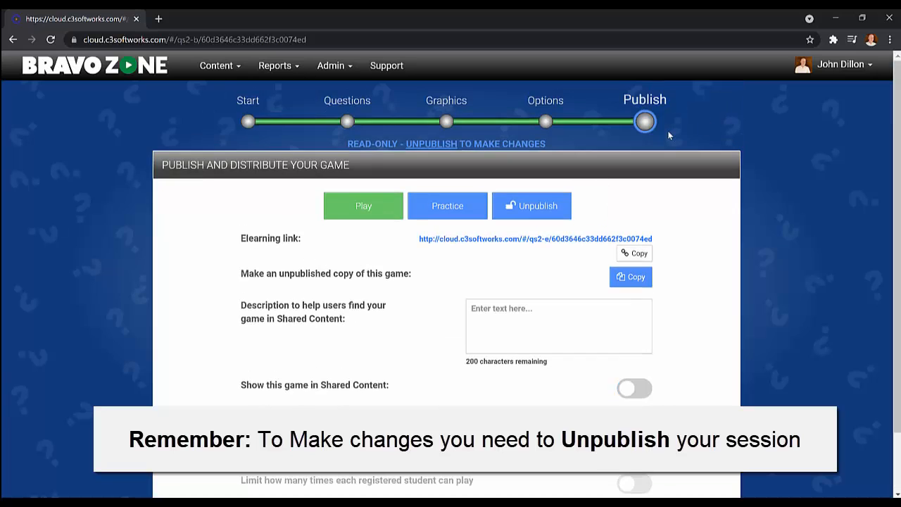
mouse_move(356, 135)
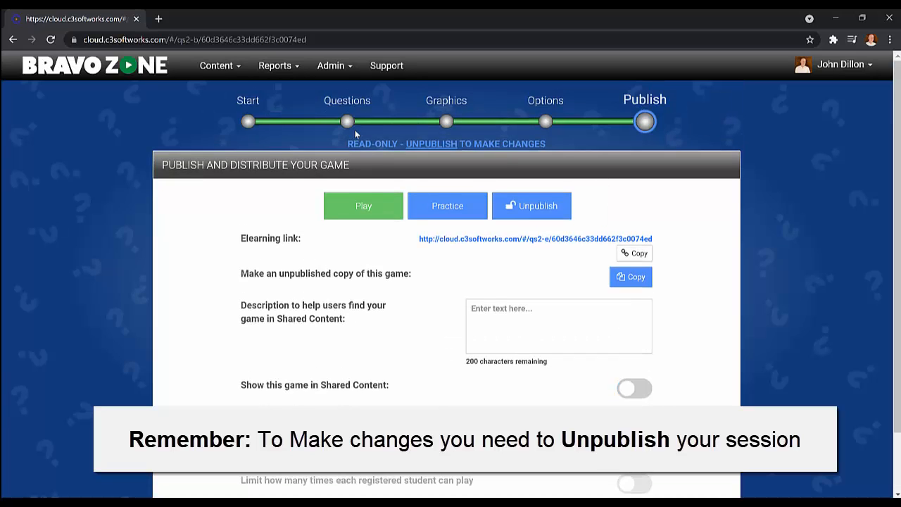
mouse_move(400, 225)
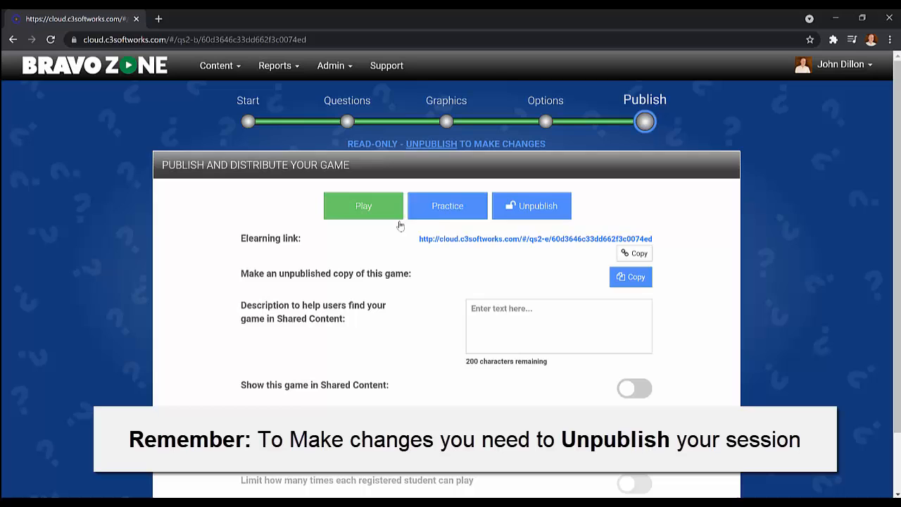
click(448, 205)
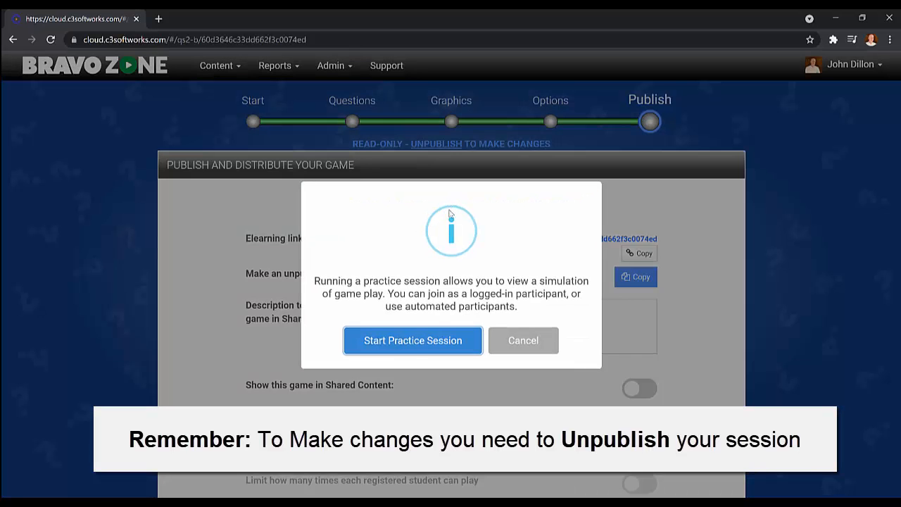
click(412, 340)
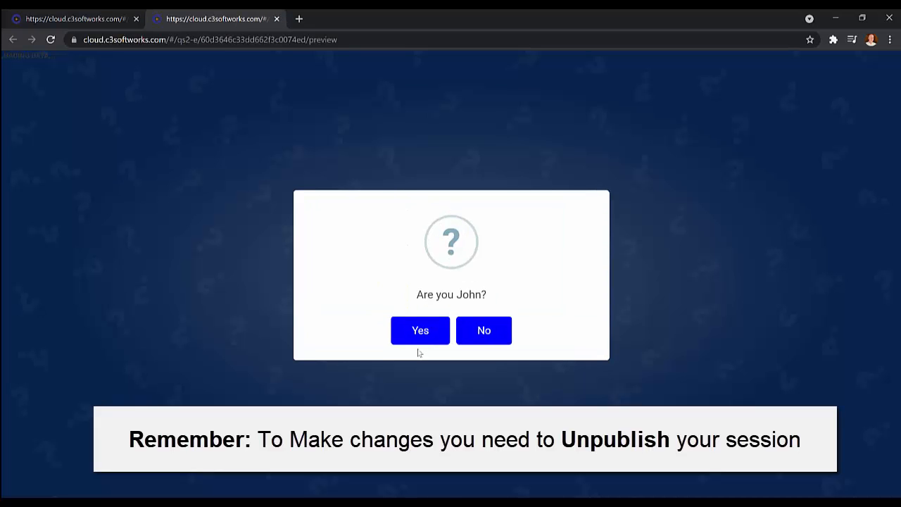
click(420, 330)
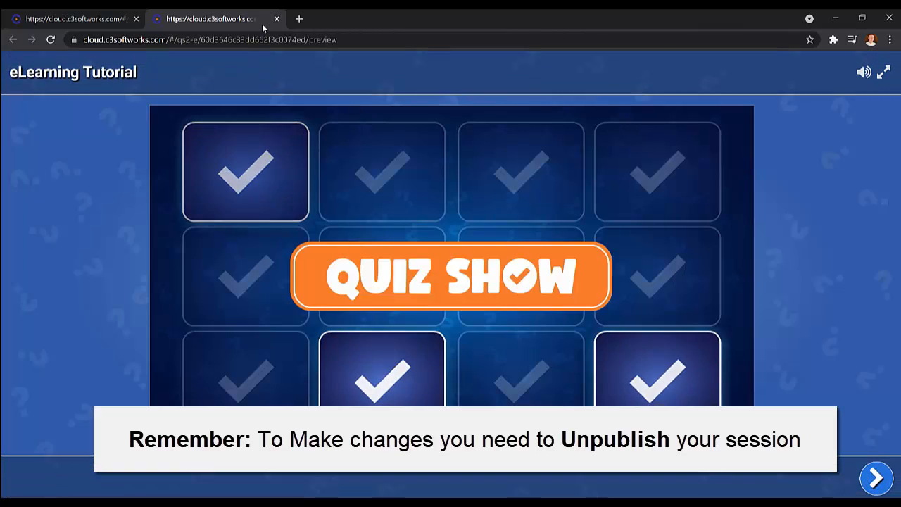
click(277, 19)
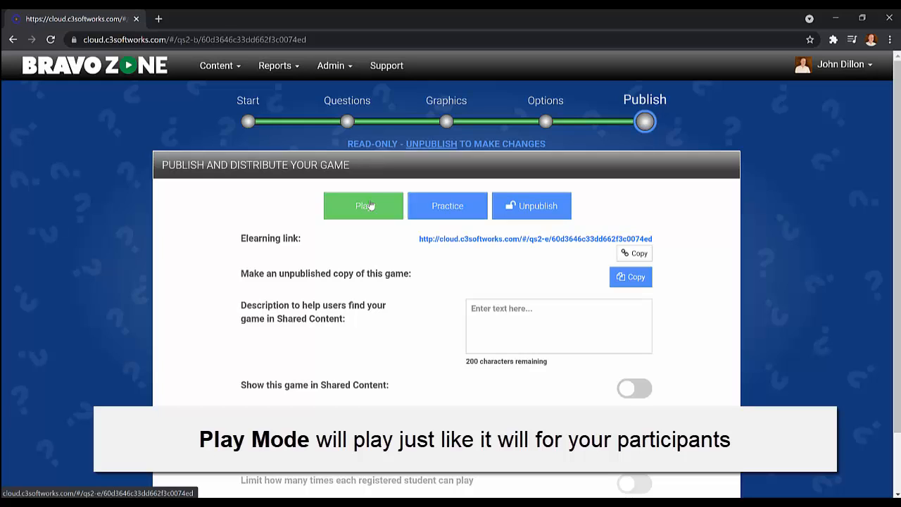
Join in Edge as John with the police officer avatar, answer the 200-point question, and close.
click(634, 253)
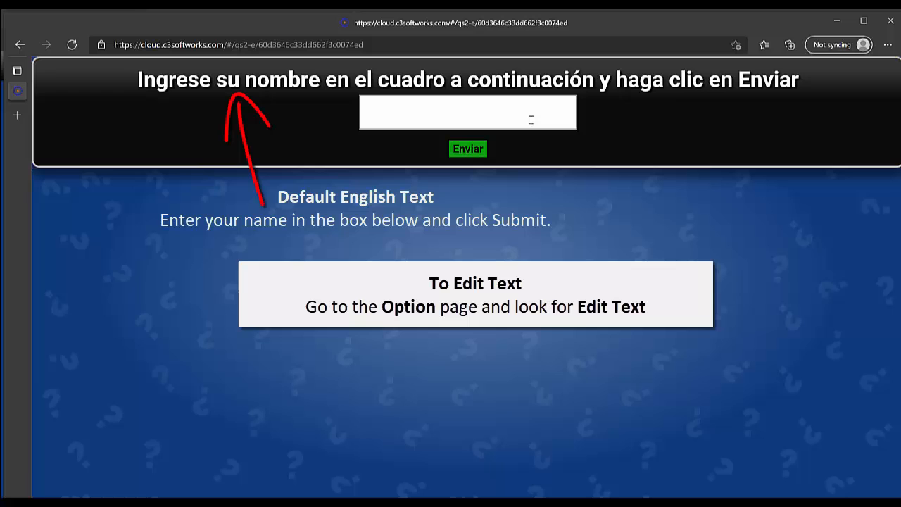
text(John)
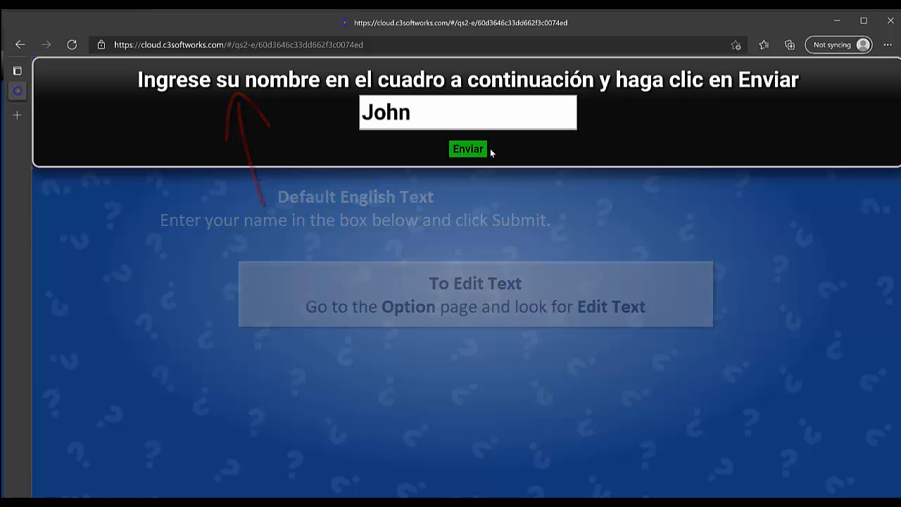
click(468, 148)
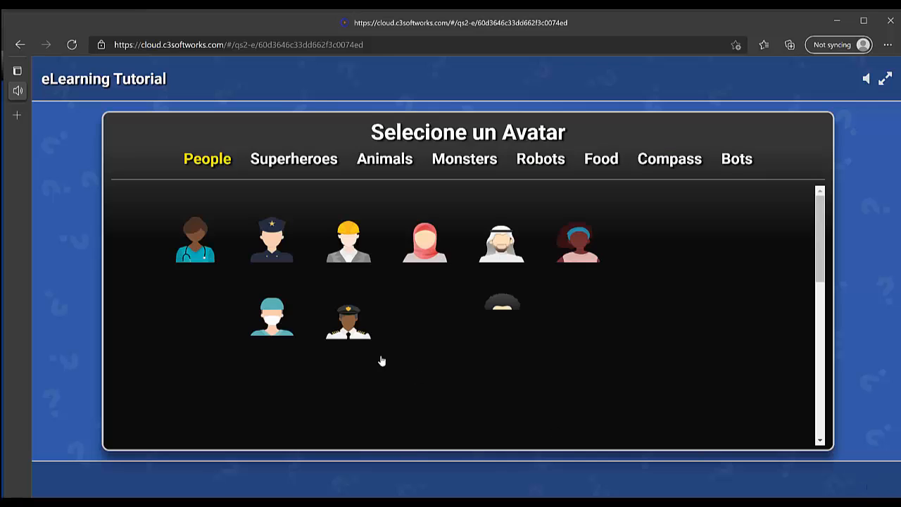
click(271, 239)
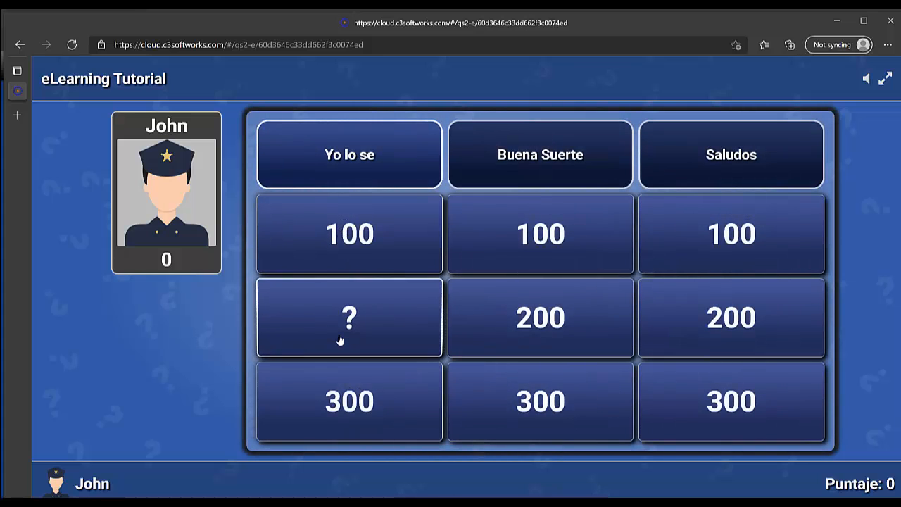
click(348, 318)
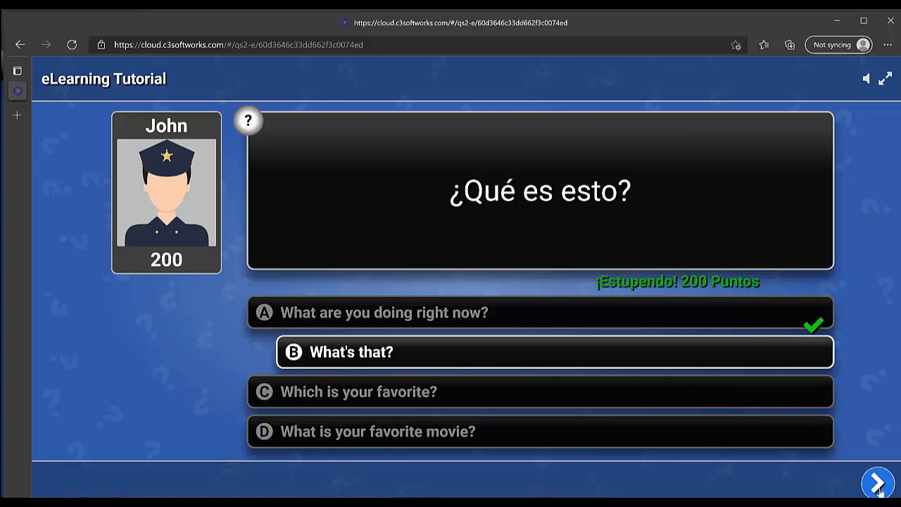
click(879, 483)
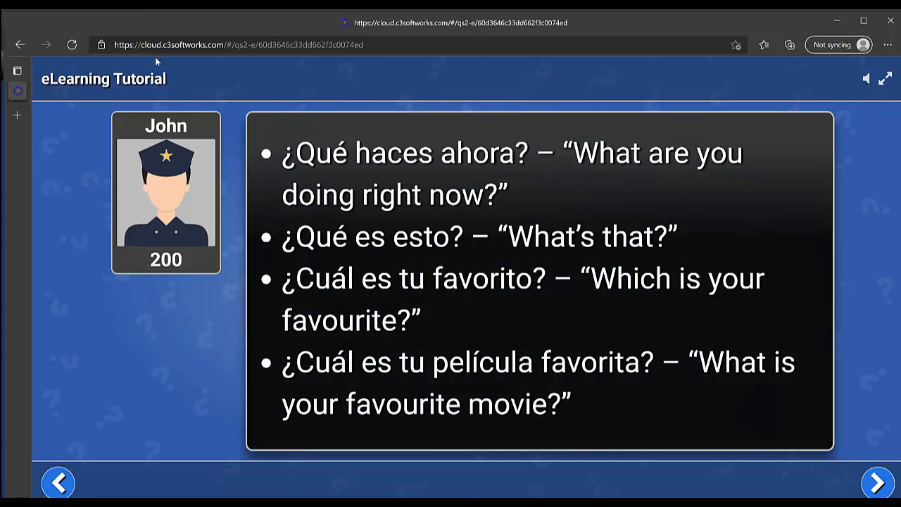
mouse_move(890, 22)
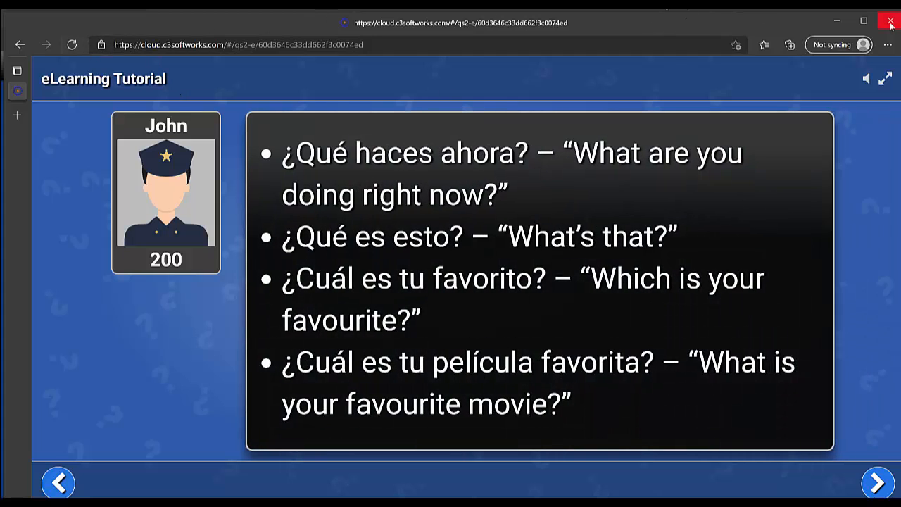
click(890, 21)
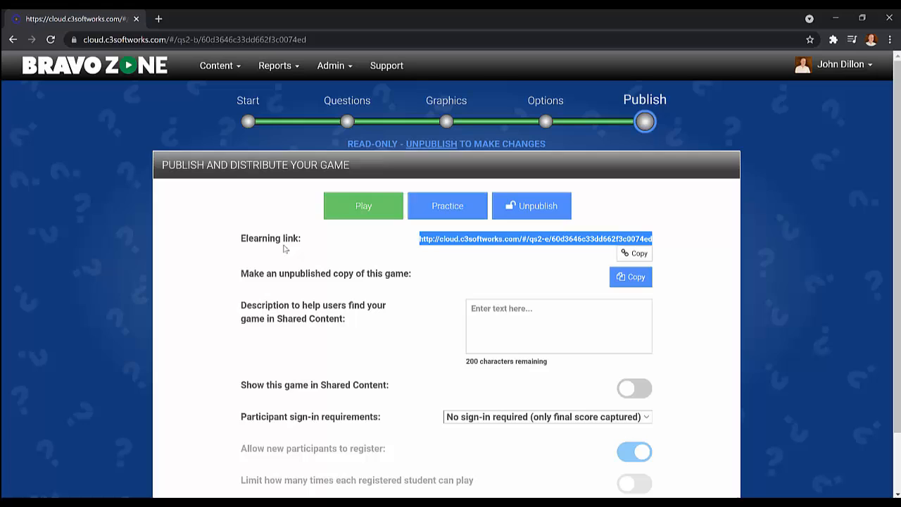
mouse_move(327, 221)
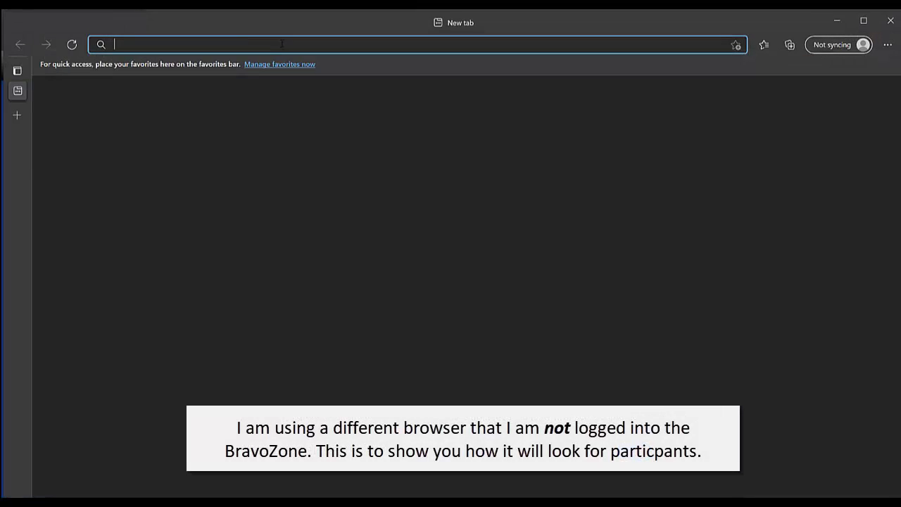
Paste the game's eLearning link into Edge to resume John's session.
text(https://cloud.c3softworks.com/#/qs2-e/60d3646c33dd662f3c0074ed)
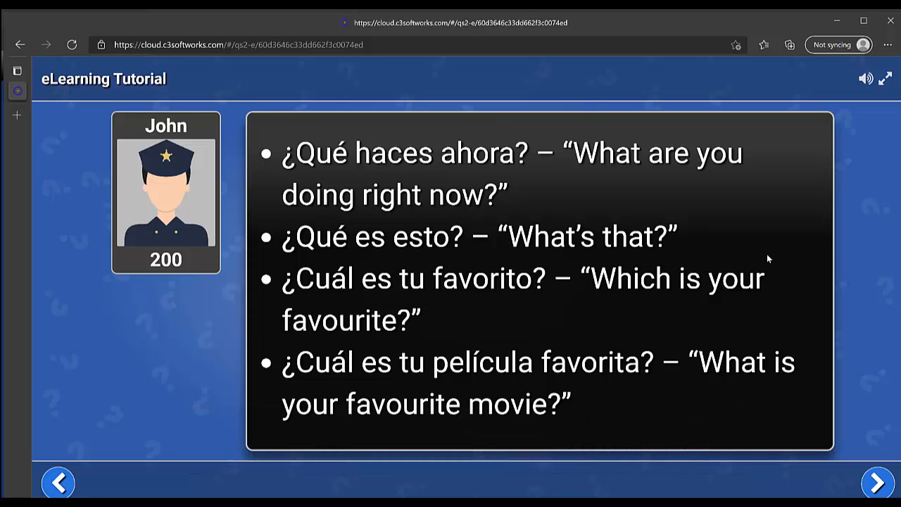
mouse_move(442, 201)
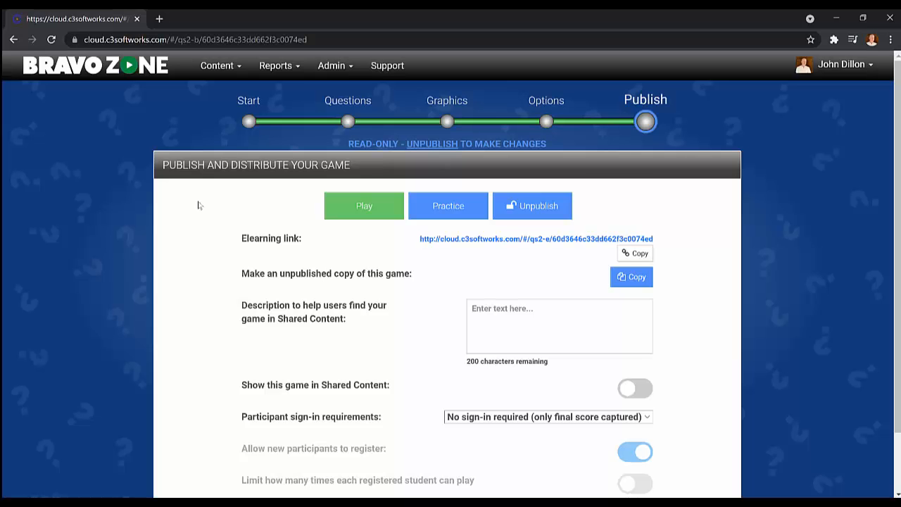
mouse_move(267, 247)
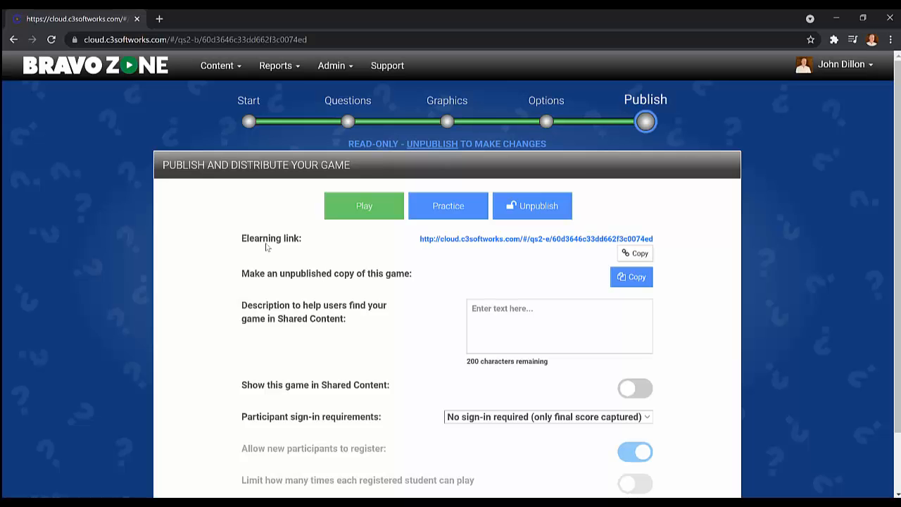